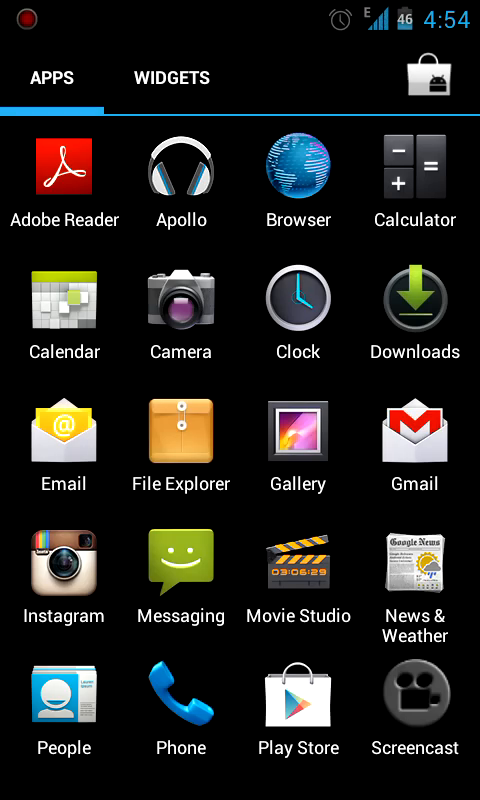
Step: Reach About phone via the home menu's System settings and view the Android 4.0.4 version entry
{"action": "scroll", "scroll_direction": "down", "scroll_amount": 3}
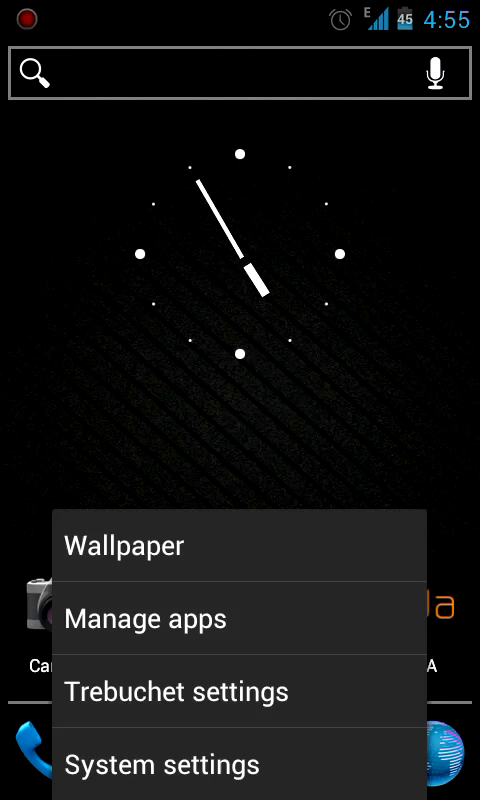
{"action": "left_click", "coordinate": [166, 764]}
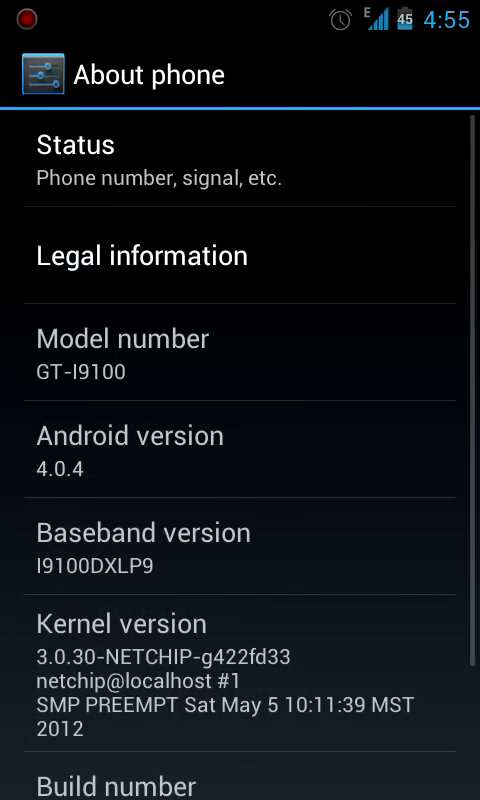
{"action": "left_click", "coordinate": [240, 460]}
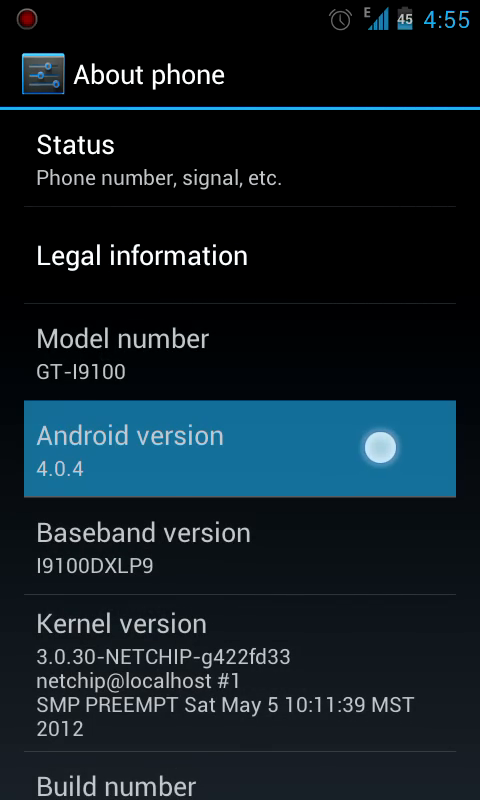
Step: Look down through the kernel and mod version details, then leave back to the home screen
{"action": "scroll", "scroll_direction": "down", "scroll_amount": 3}
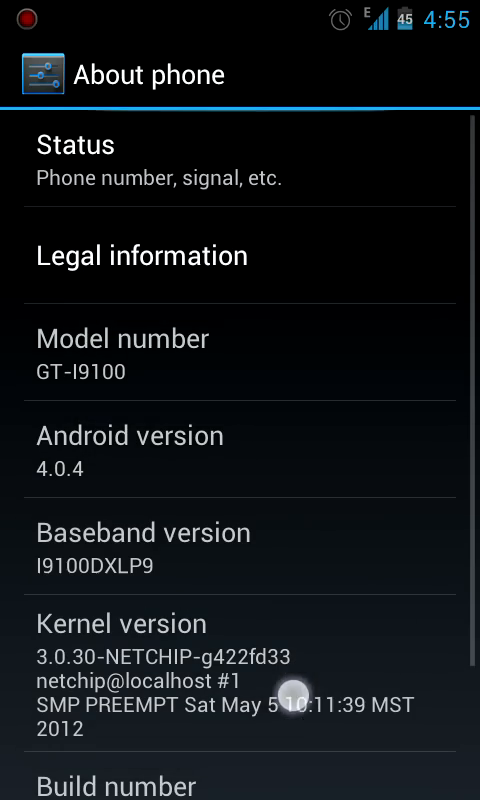
{"action": "scroll", "scroll_direction": "down", "scroll_amount": 3}
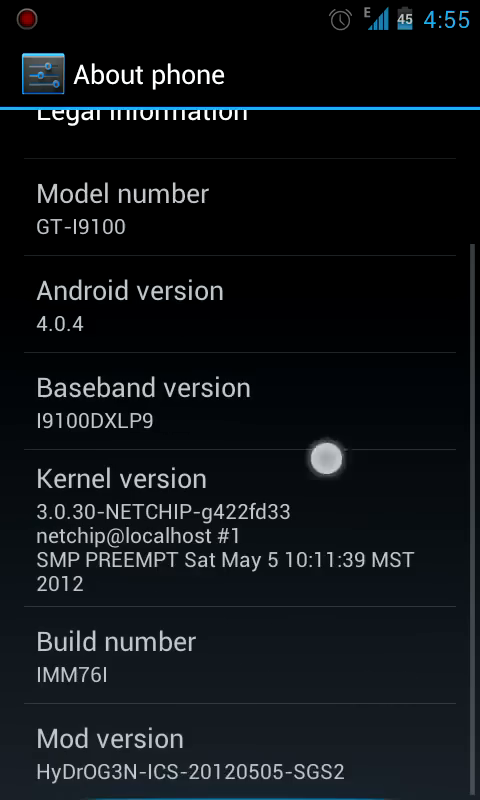
{"action": "key", "text": "Back"}
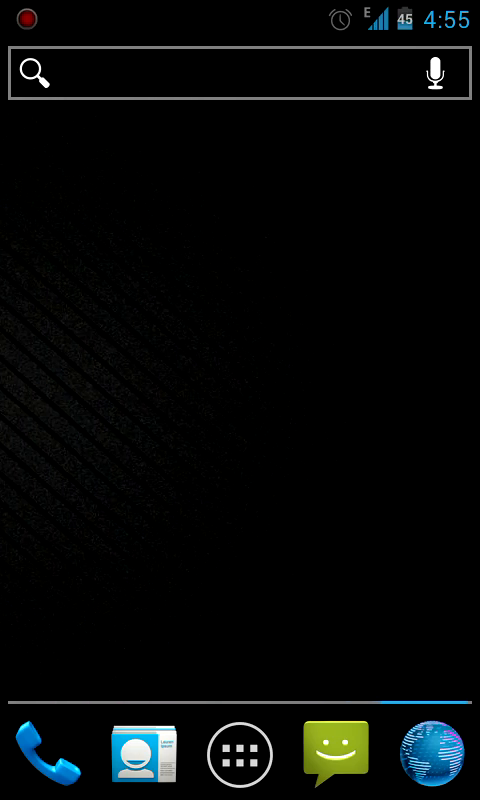
Step: Pull down the notification shade and lower the brightness slider from maximum to about half
{"action": "left_click_drag", "start_coordinate": [400, 420], "coordinate": [100, 420]}
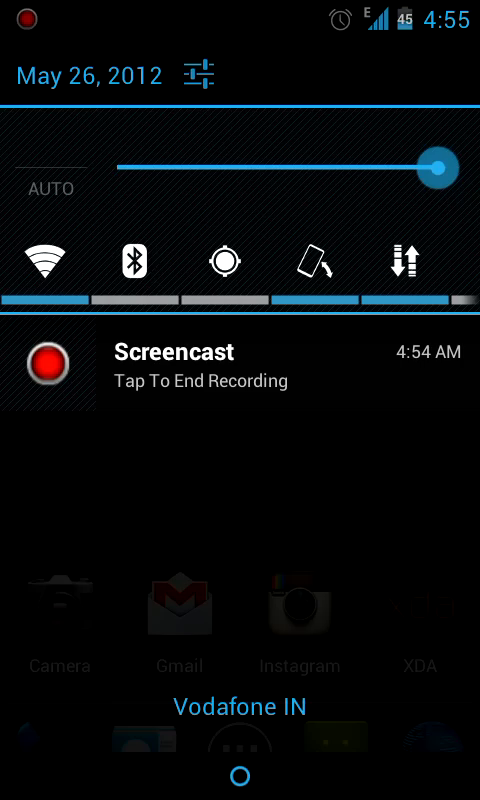
{"action": "left_click_drag", "start_coordinate": [432, 166], "coordinate": [262, 166]}
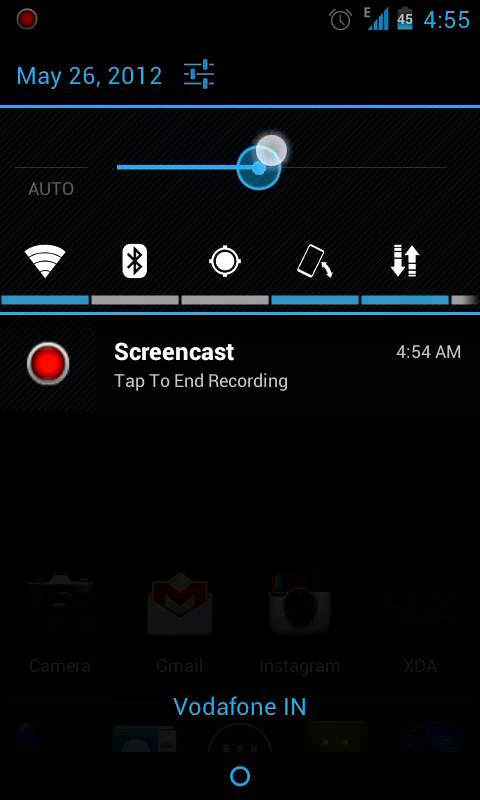
{"action": "left_click_drag", "start_coordinate": [262, 164], "coordinate": [270, 164]}
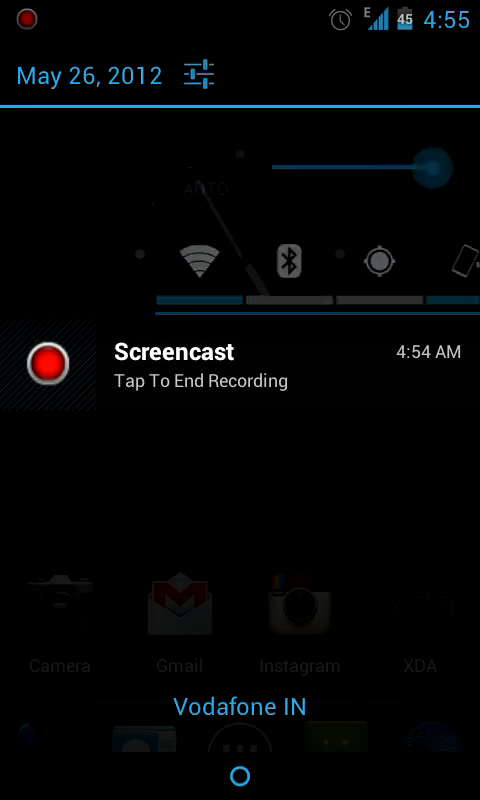
Step: Swipe through the quick toggle row and go into the full system Settings from the shade shortcut
{"action": "scroll", "scroll_direction": "left", "scroll_amount": 3}
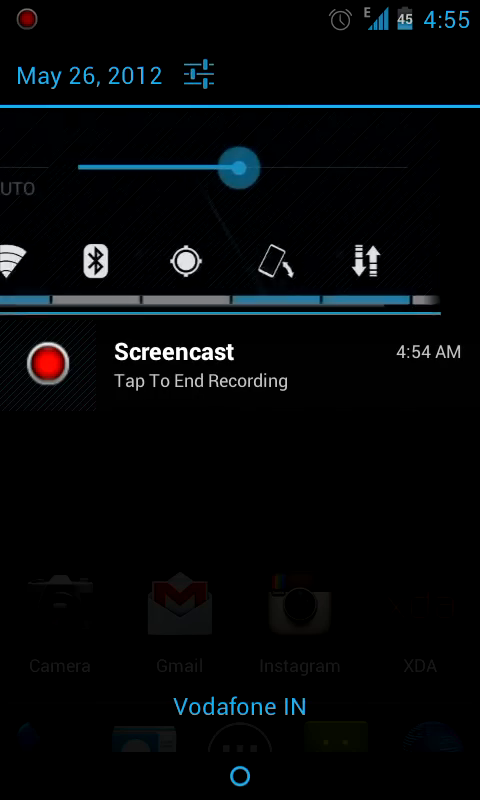
{"action": "left_click_drag", "start_coordinate": [236, 168], "coordinate": [280, 168]}
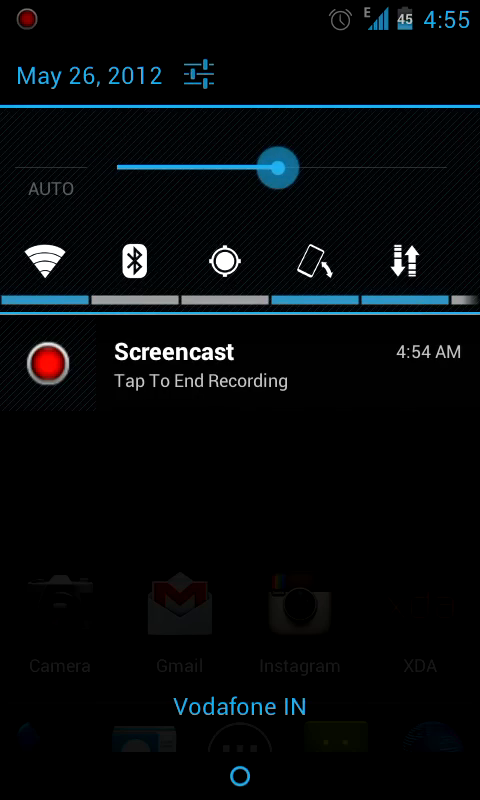
{"action": "scroll", "scroll_direction": "left", "scroll_amount": 3}
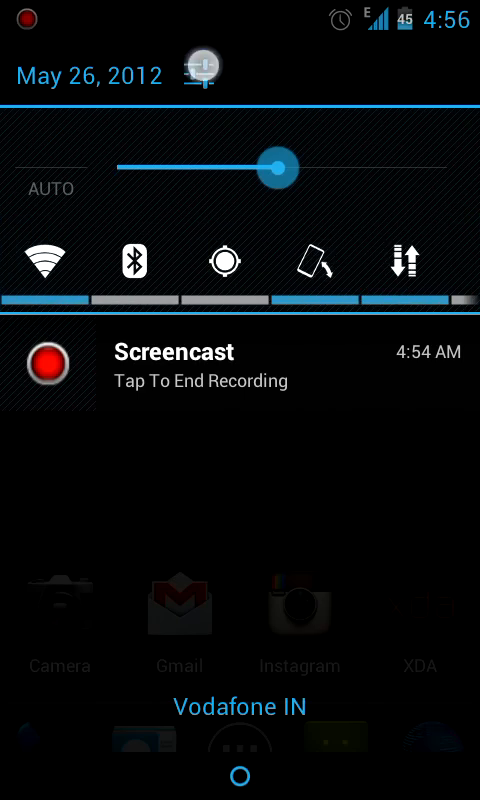
{"action": "left_click", "coordinate": [200, 68]}
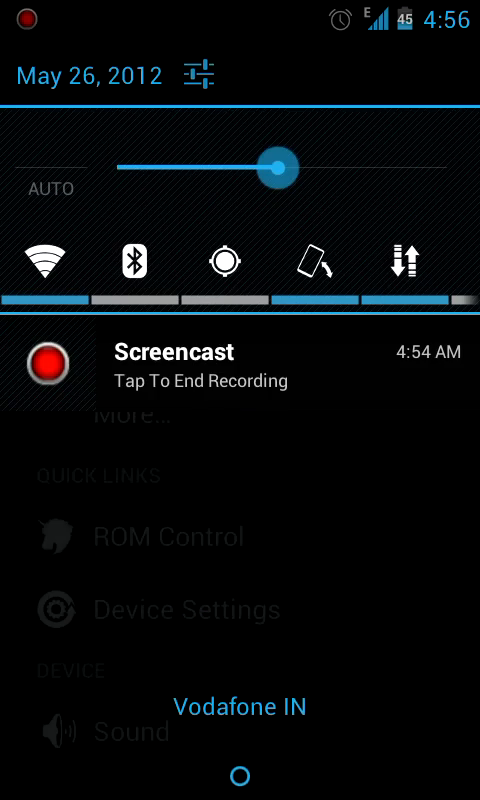
{"action": "left_click", "coordinate": [198, 72]}
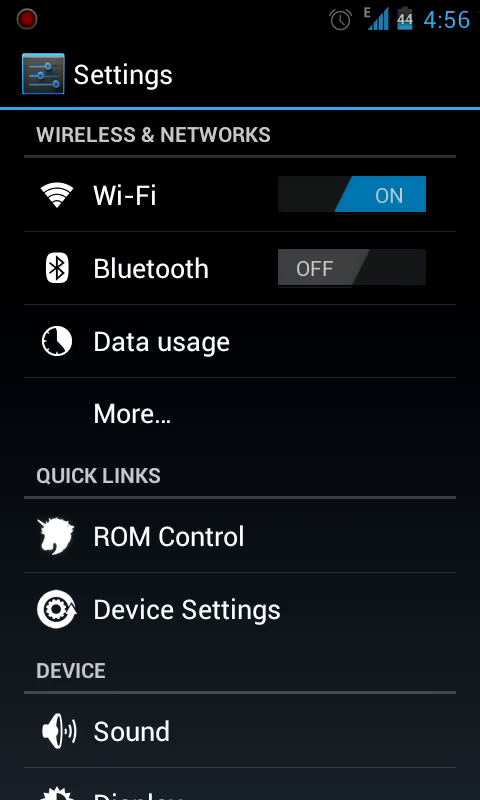
{"action": "left_click", "coordinate": [168, 340]}
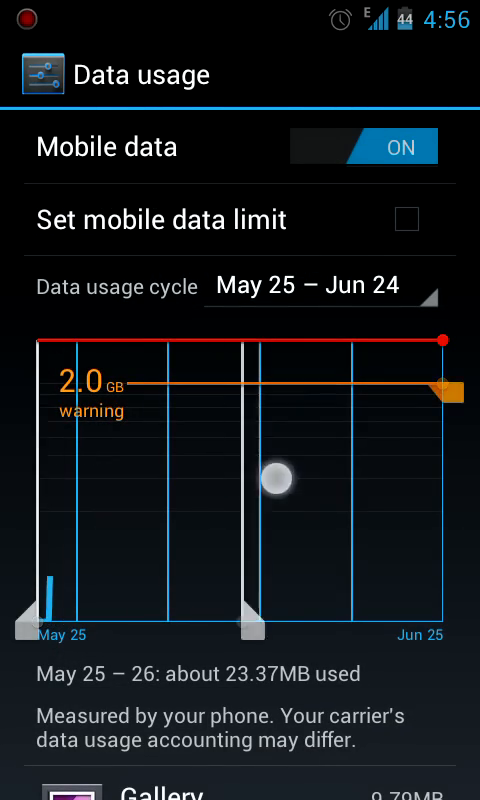
{"action": "left_click_drag", "start_coordinate": [276, 480], "coordinate": [336, 556]}
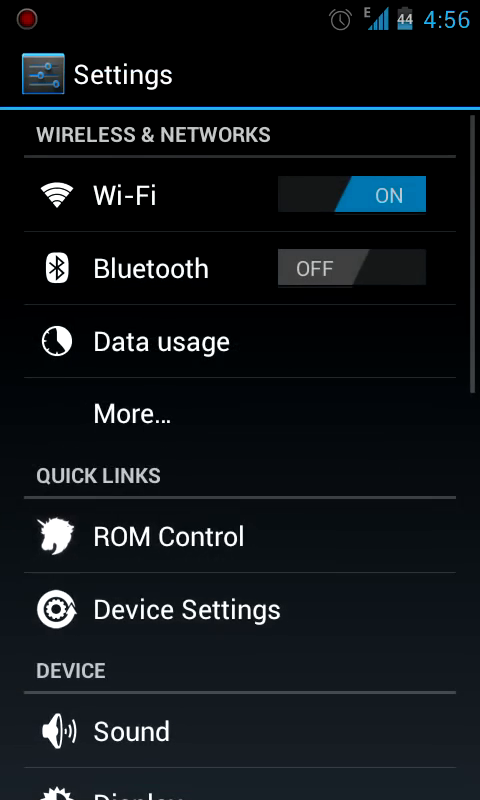
{"action": "scroll", "scroll_direction": "down", "scroll_amount": 3}
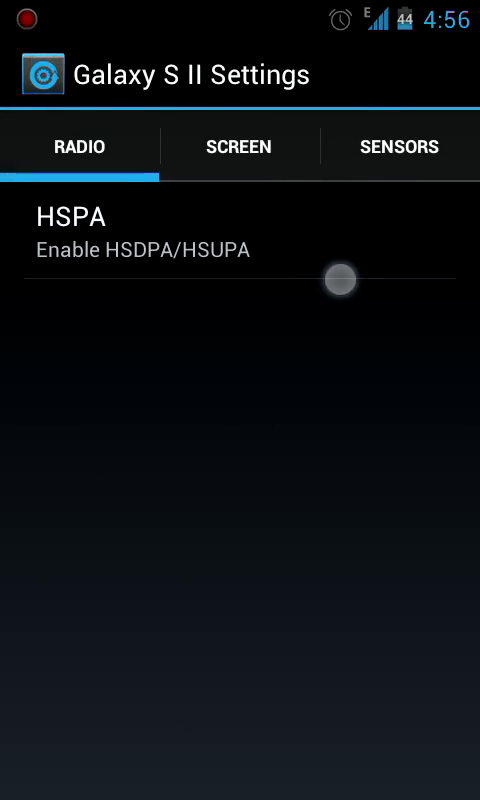
{"action": "key", "text": "back"}
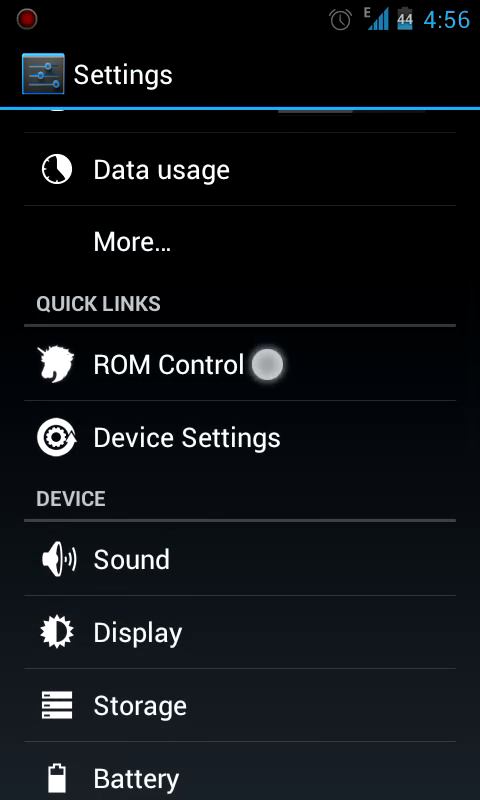
{"action": "scroll", "scroll_direction": "up", "scroll_amount": 3}
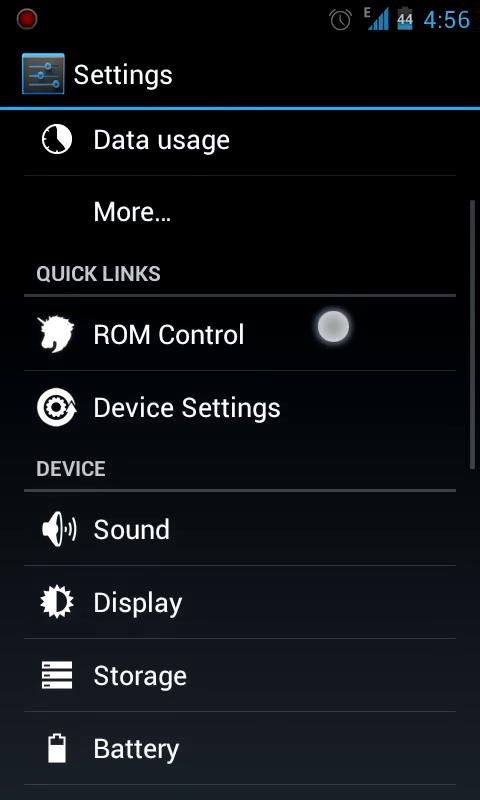
{"action": "scroll", "scroll_direction": "down", "scroll_amount": 3}
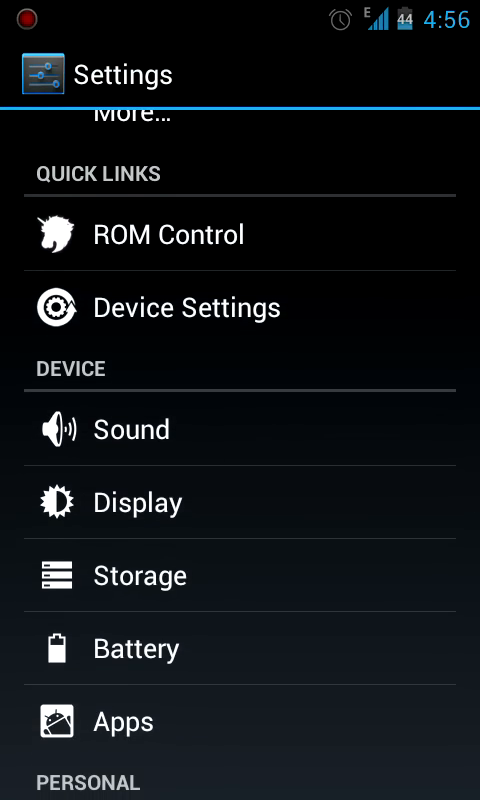
Step: Enter ROM Control and browse up and down its list of customisation categories
{"action": "left_click", "coordinate": [176, 234]}
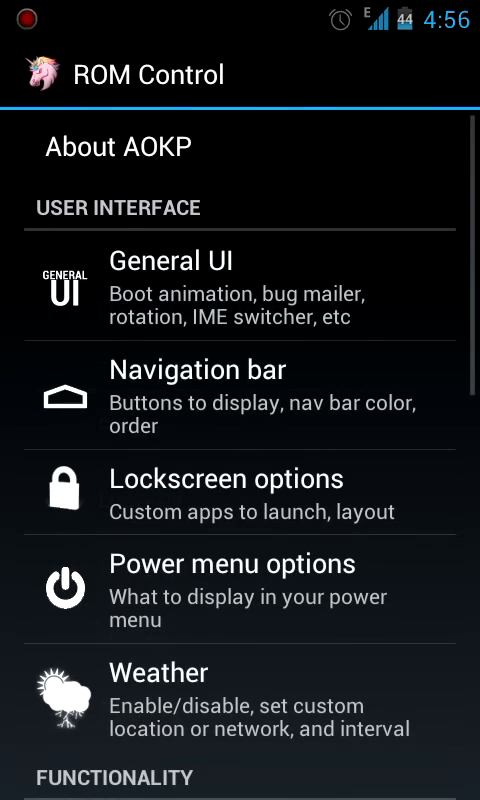
{"action": "scroll", "scroll_direction": "down", "scroll_amount": 3}
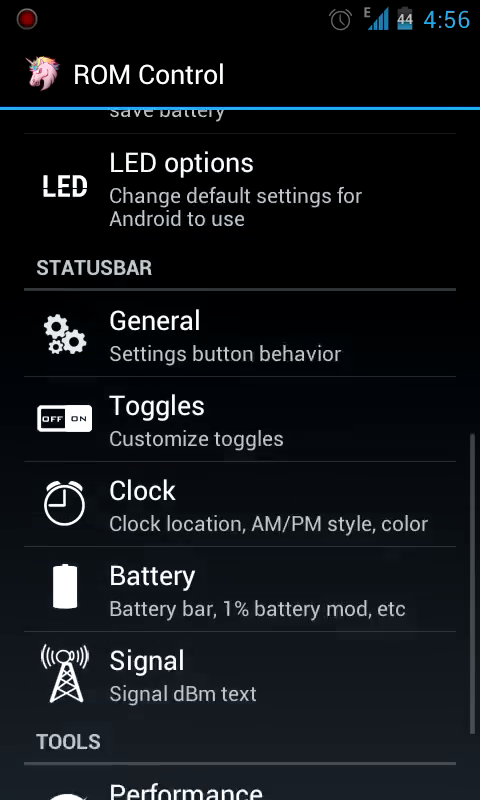
{"action": "scroll", "scroll_direction": "up", "scroll_amount": 3}
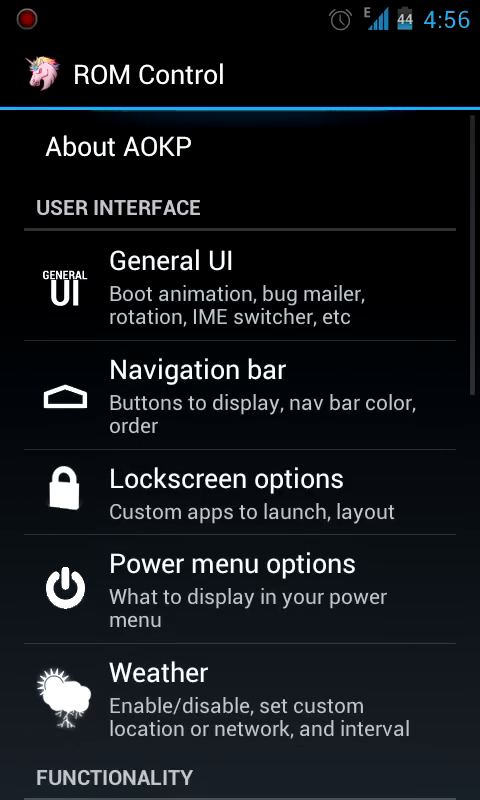
{"action": "scroll", "scroll_direction": "down", "scroll_amount": 3}
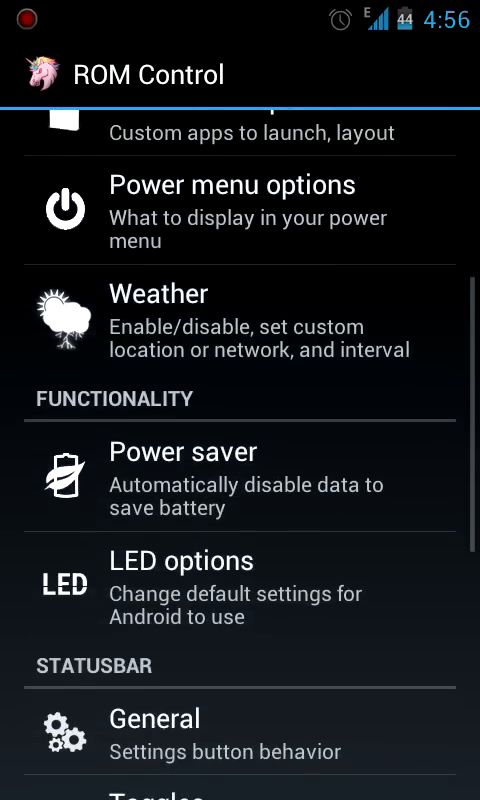
{"action": "scroll", "scroll_direction": "down", "scroll_amount": 3}
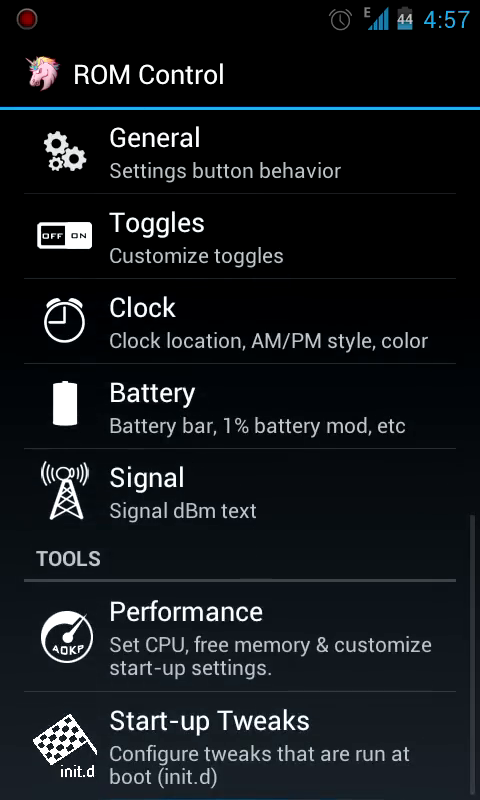
{"action": "scroll", "scroll_direction": "up", "scroll_amount": 3}
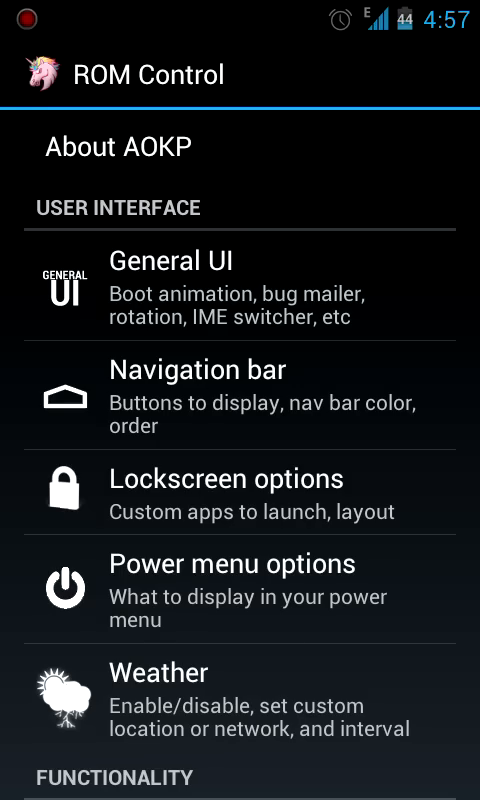
Step: Browse the Navigation bar options down to Advanced settings and back, then return to the ROM Control list
{"action": "left_click", "coordinate": [240, 408]}
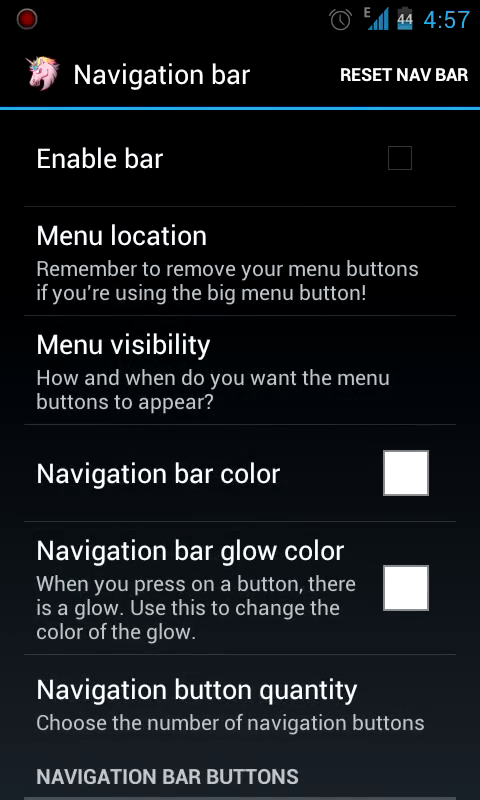
{"action": "scroll", "scroll_direction": "down", "scroll_amount": 3}
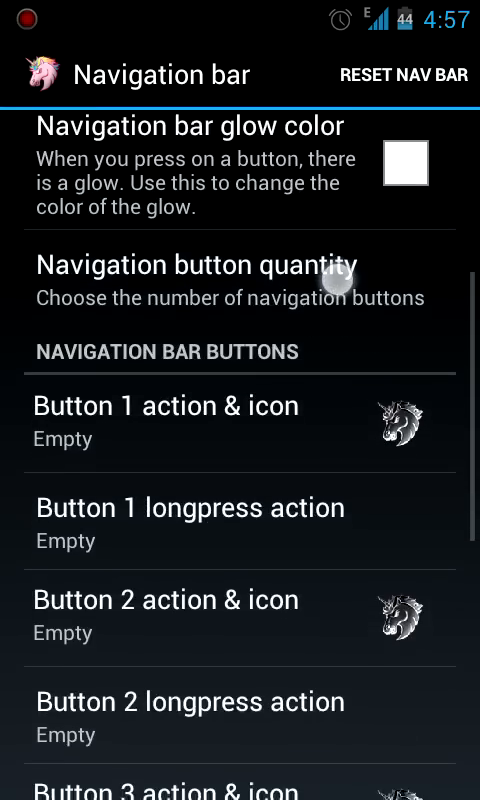
{"action": "scroll", "scroll_direction": "down", "scroll_amount": 3}
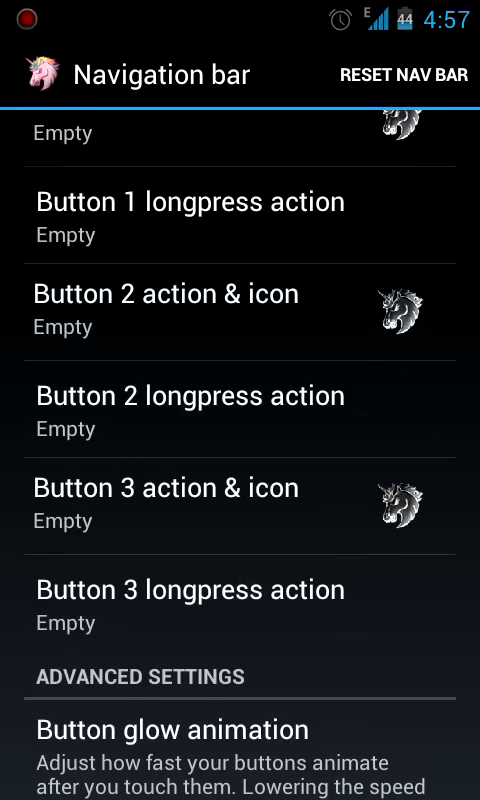
{"action": "scroll", "scroll_direction": "down", "scroll_amount": 3}
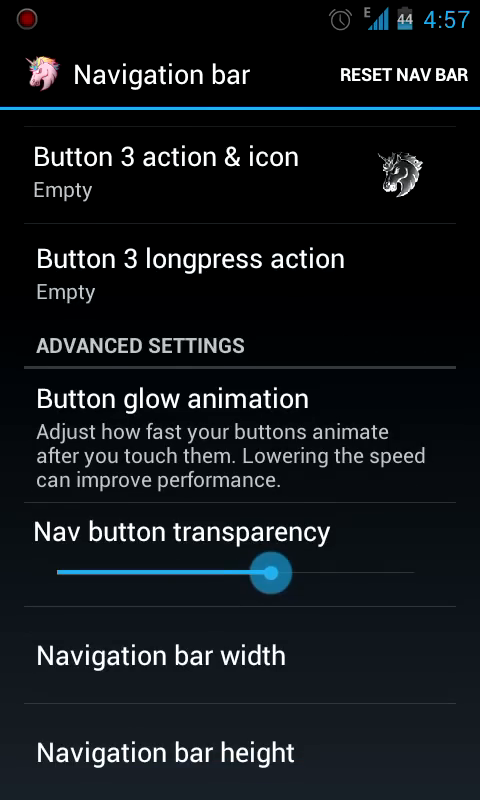
{"action": "scroll", "scroll_direction": "up", "scroll_amount": 3}
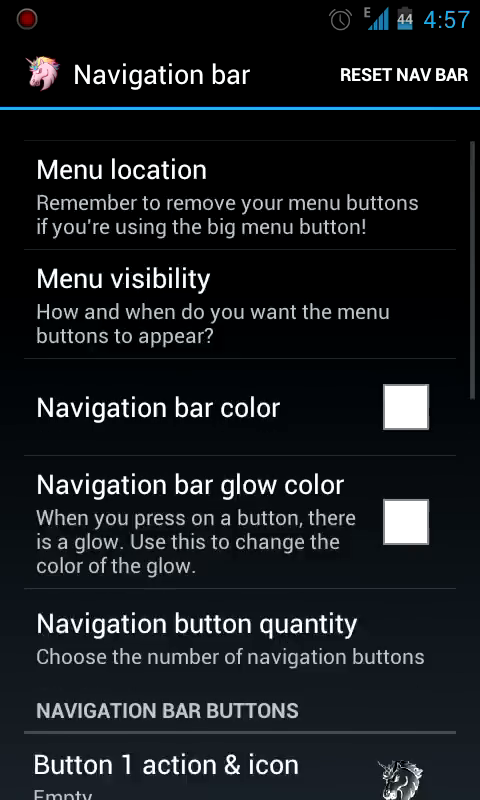
{"action": "scroll", "scroll_direction": "up", "scroll_amount": 3}
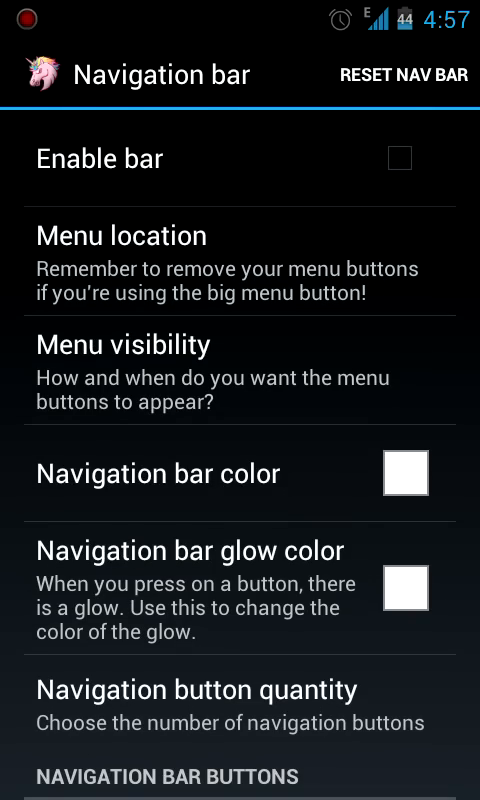
{"action": "key", "text": "back"}
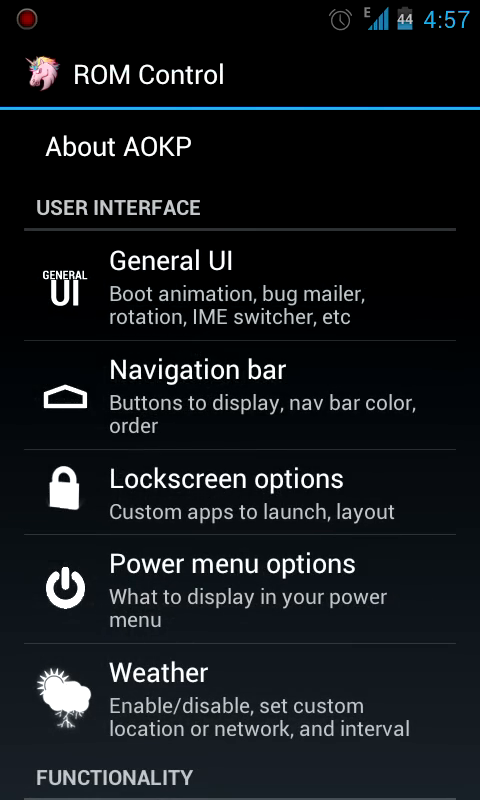
{"action": "left_click", "coordinate": [240, 290]}
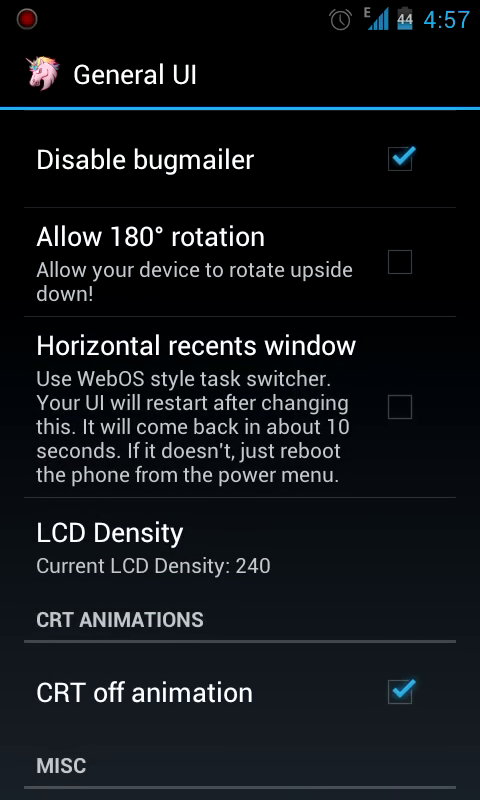
{"action": "scroll", "scroll_direction": "down", "scroll_amount": 3}
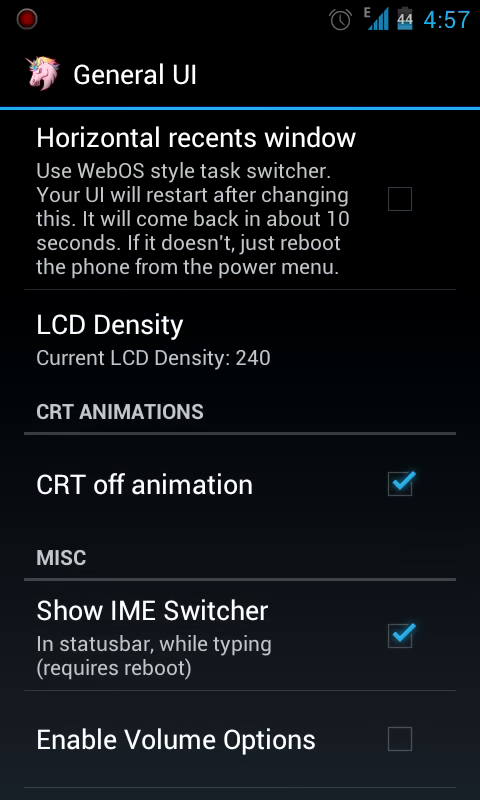
{"action": "scroll", "scroll_direction": "down", "scroll_amount": 3}
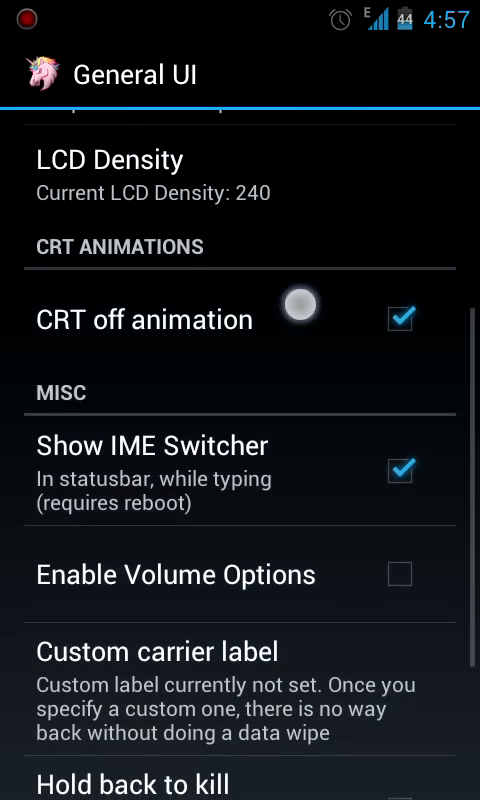
{"action": "scroll", "scroll_direction": "up", "scroll_amount": 3}
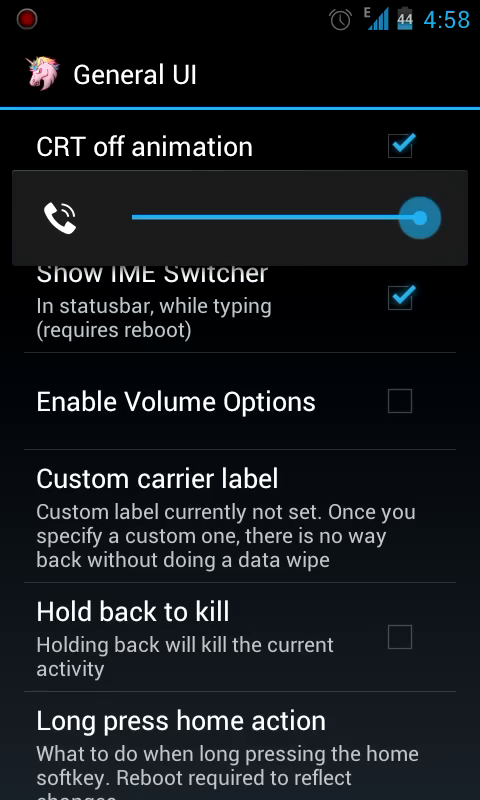
{"action": "left_click", "coordinate": [400, 402]}
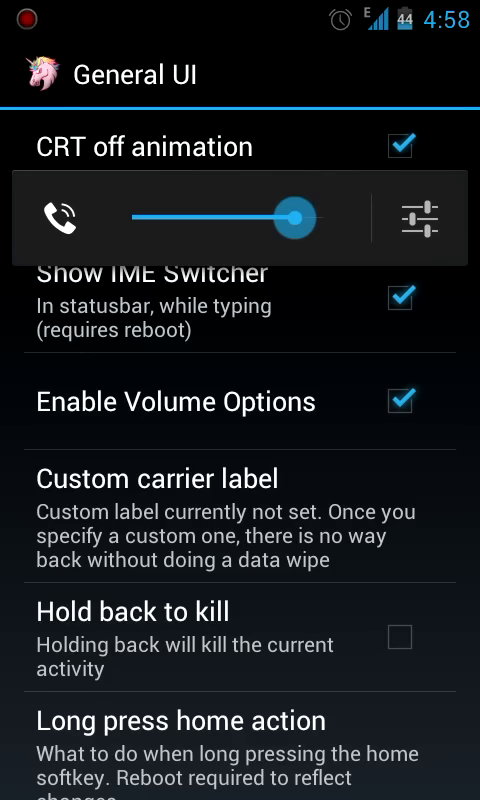
{"action": "left_click", "coordinate": [420, 218]}
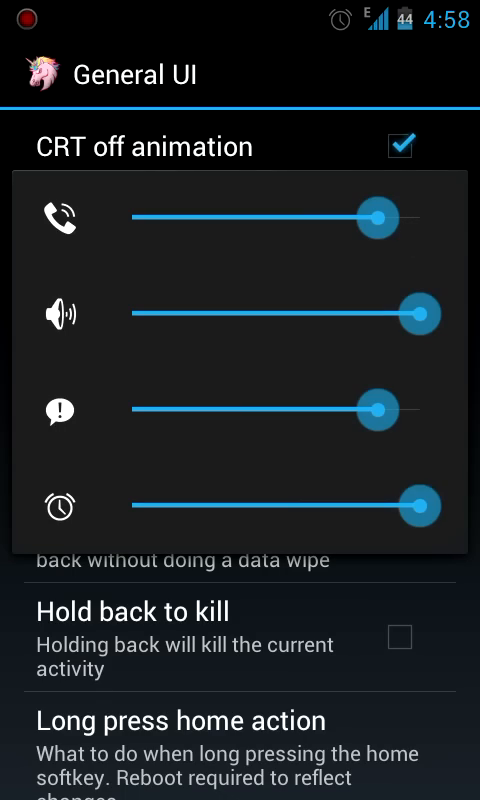
{"action": "key", "text": "back"}
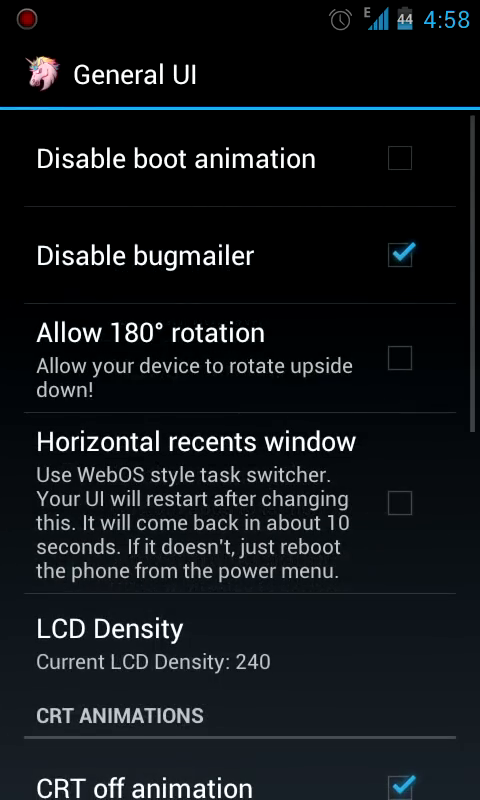
{"action": "scroll", "scroll_direction": "down", "scroll_amount": 3}
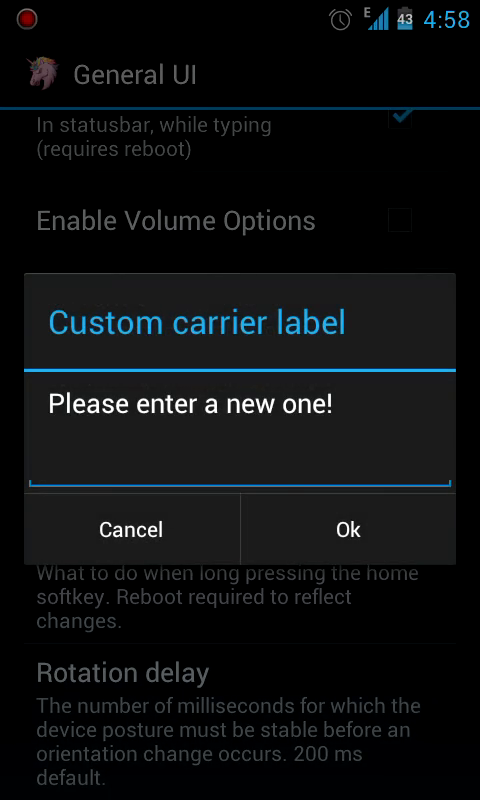
{"action": "left_click", "coordinate": [132, 528]}
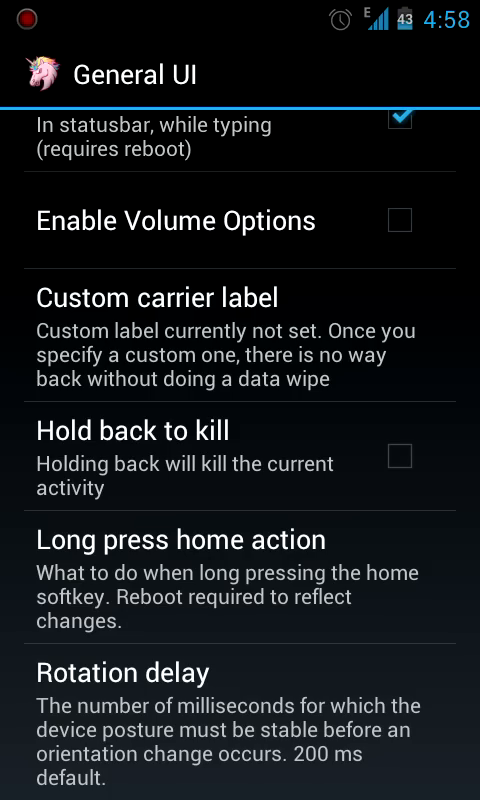
{"action": "key", "text": "back"}
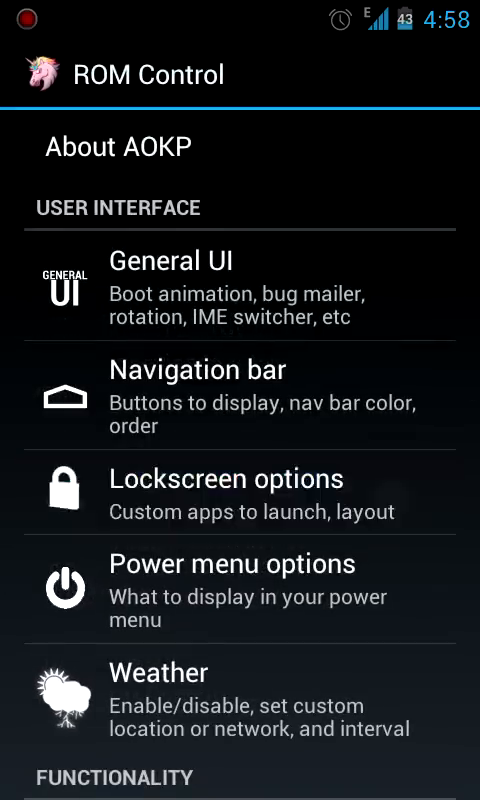
{"action": "left_click", "coordinate": [228, 492]}
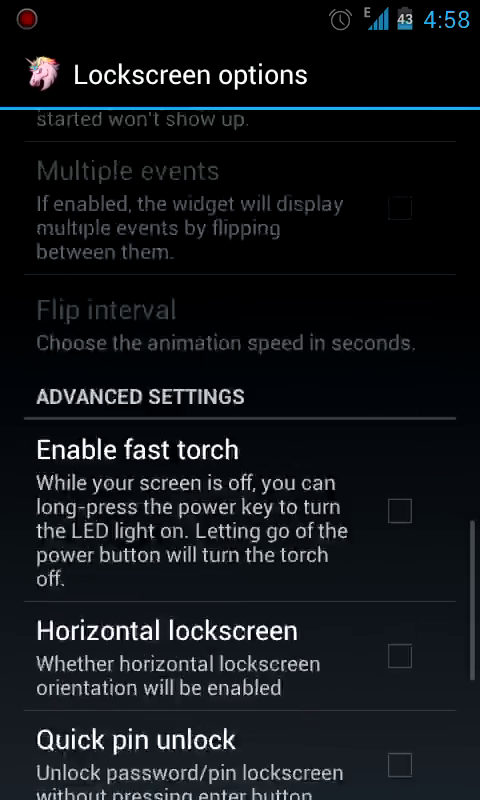
{"action": "scroll", "scroll_direction": "up", "scroll_amount": 3}
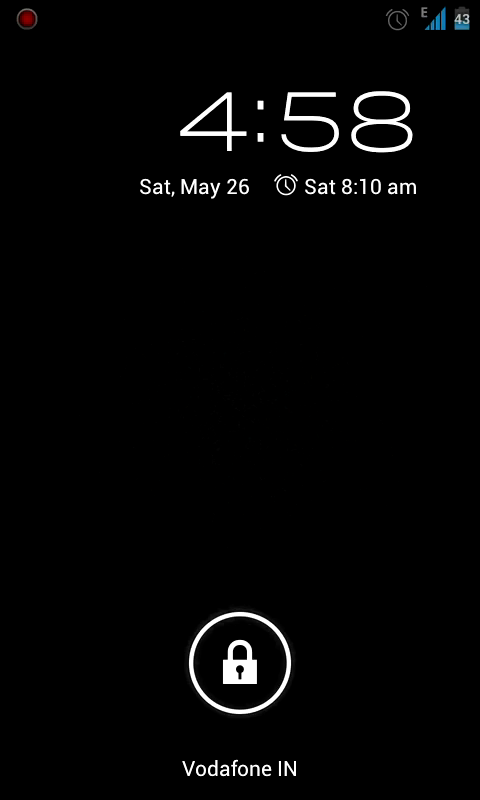
{"action": "left_click", "coordinate": [240, 662]}
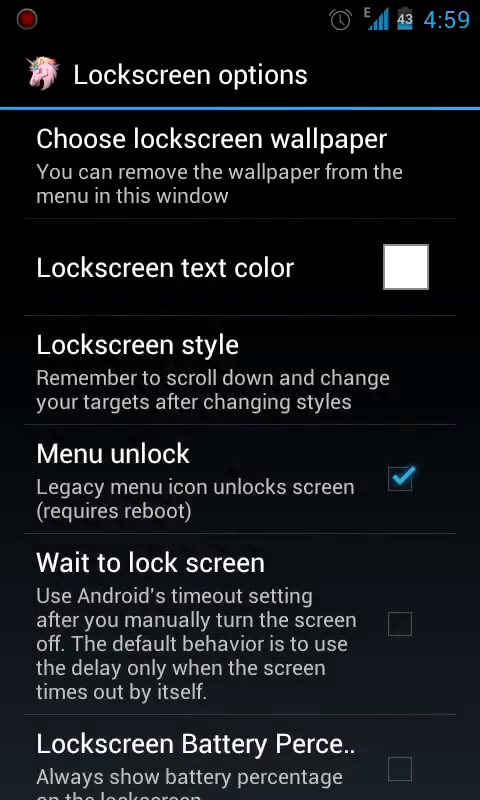
{"action": "scroll", "scroll_direction": "down", "scroll_amount": 3}
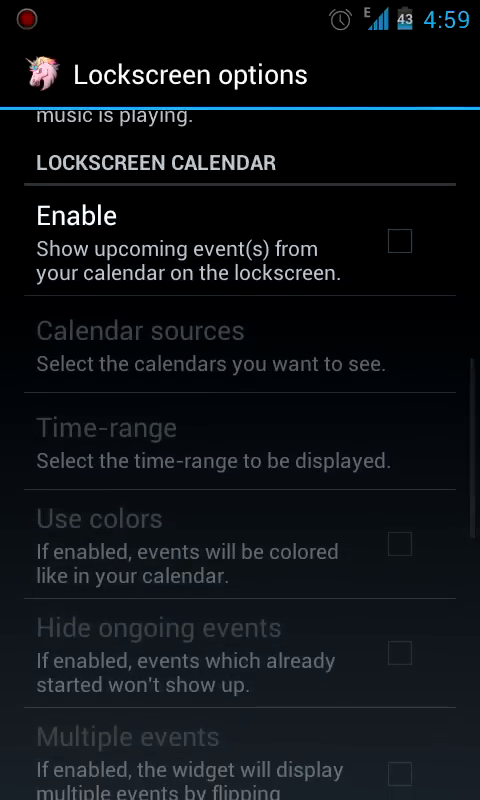
{"action": "key", "text": "back"}
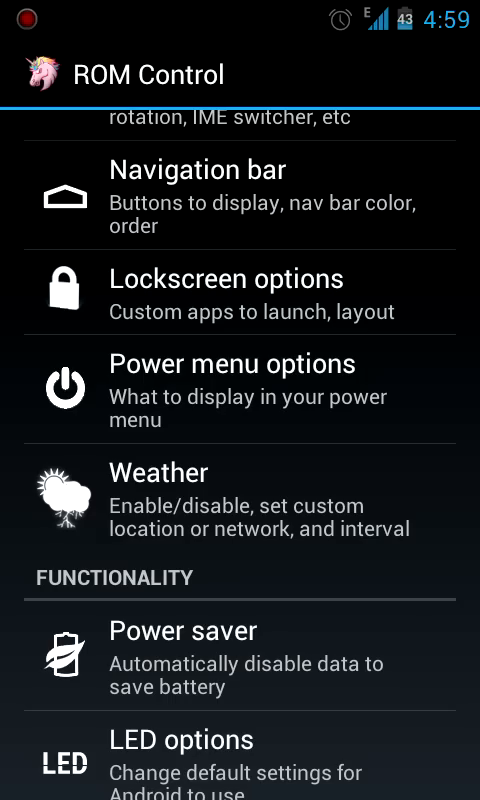
Step: Briefly look into the LED notification options and return to the ROM Control list
{"action": "scroll", "scroll_direction": "down", "scroll_amount": 3}
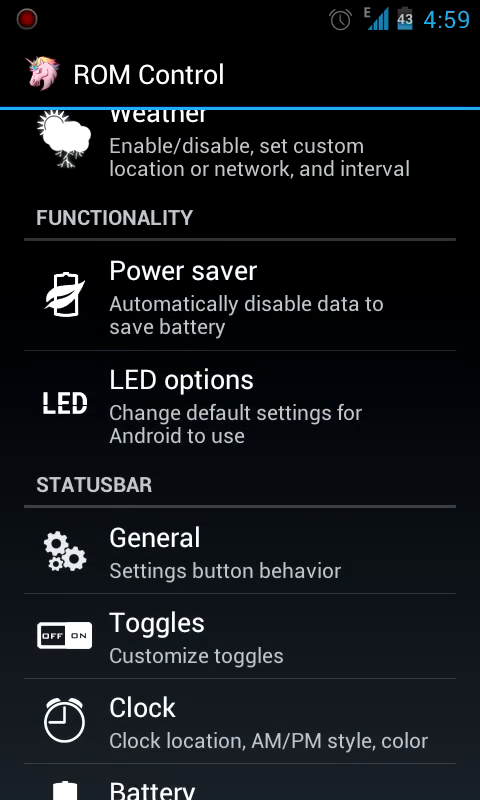
{"action": "left_click", "coordinate": [180, 380]}
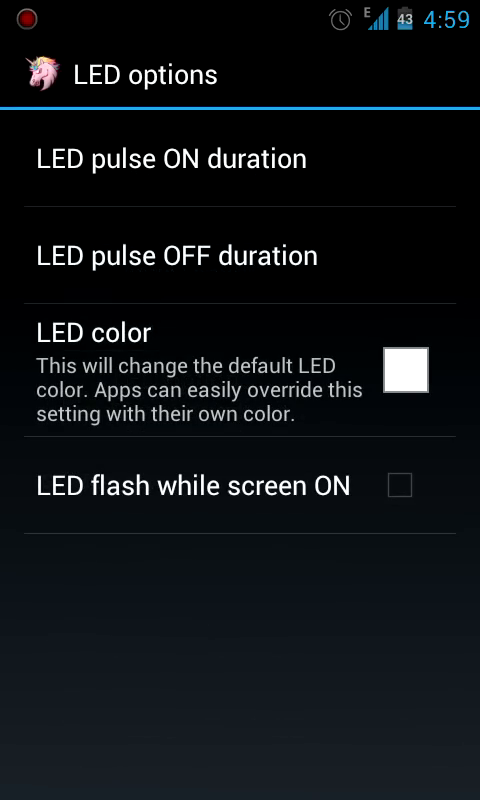
{"action": "key", "text": "back"}
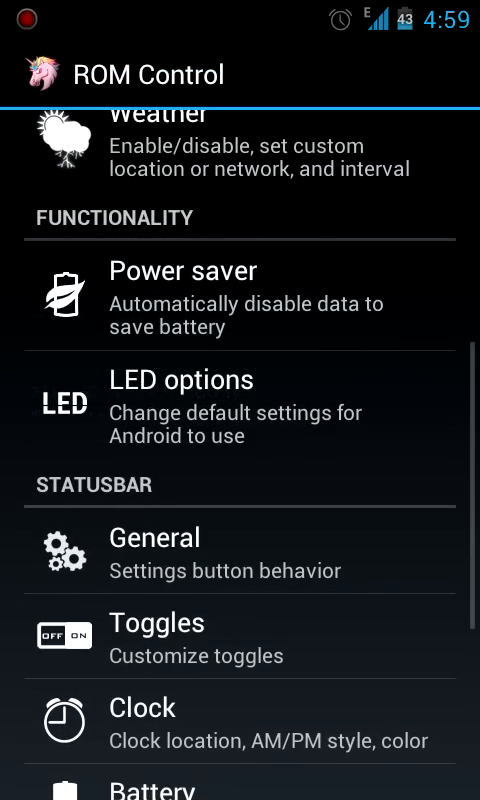
Step: Bring the Statusbar section with General, Toggles, Clock, Battery and Signal into view
{"action": "scroll", "scroll_direction": "down", "scroll_amount": 3}
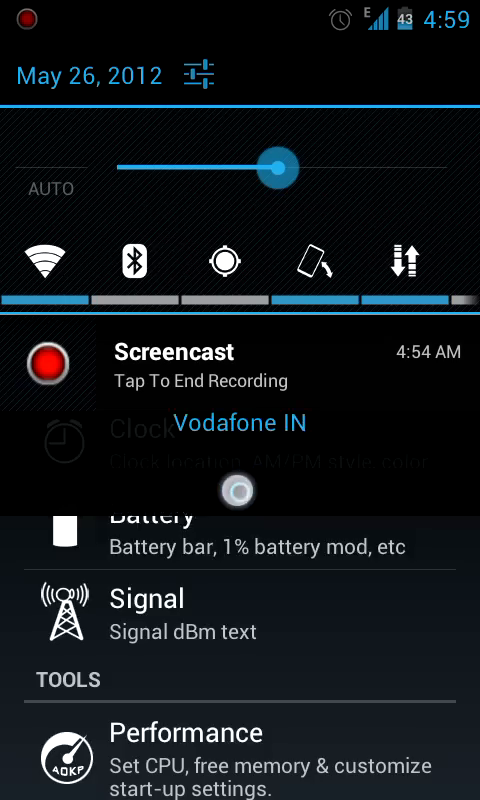
{"action": "scroll", "scroll_direction": "right", "scroll_amount": 3}
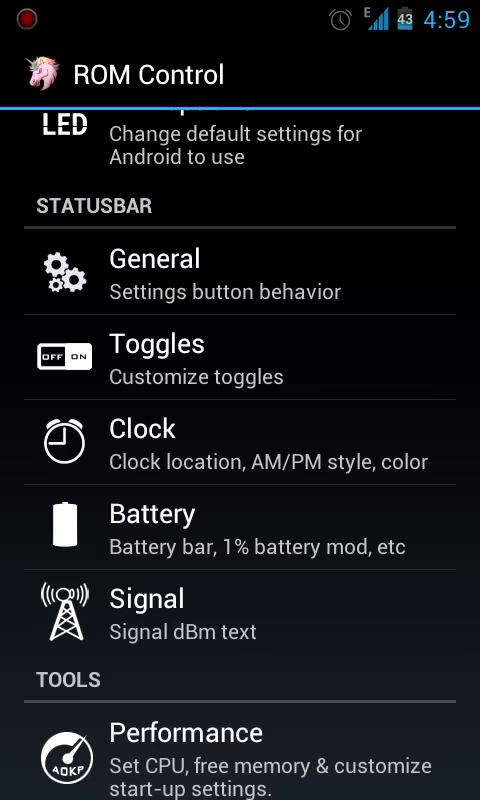
{"action": "scroll", "scroll_direction": "down", "scroll_amount": 3}
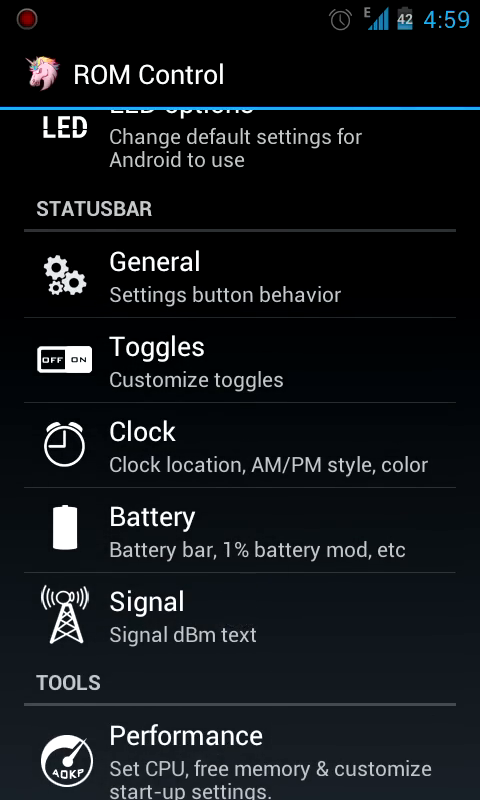
Step: Enter the Toggles settings and look at the Toggle style and Enabled toggles choices
{"action": "left_click", "coordinate": [156, 348]}
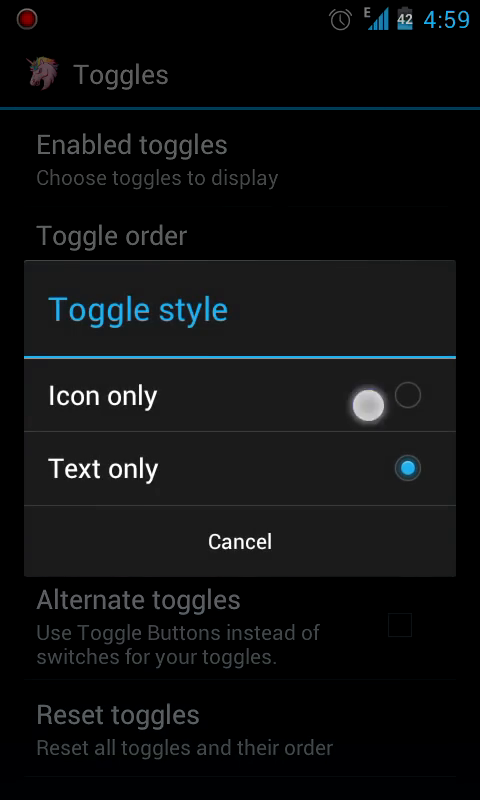
{"action": "left_click", "coordinate": [240, 542]}
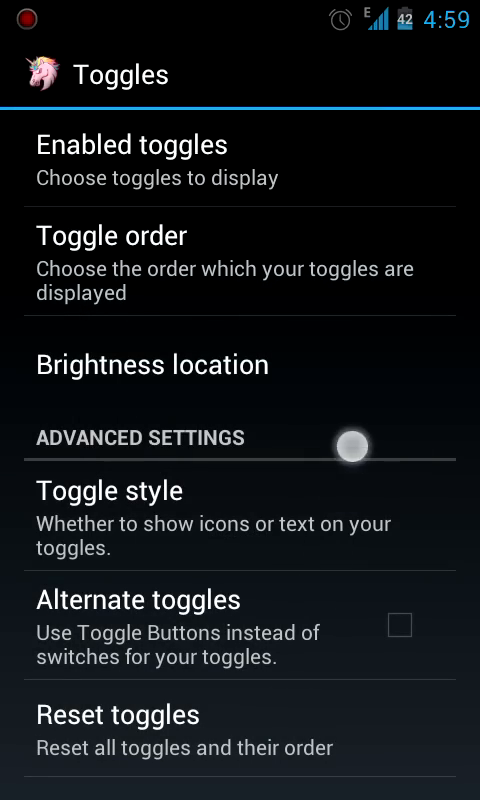
{"action": "left_click", "coordinate": [132, 144]}
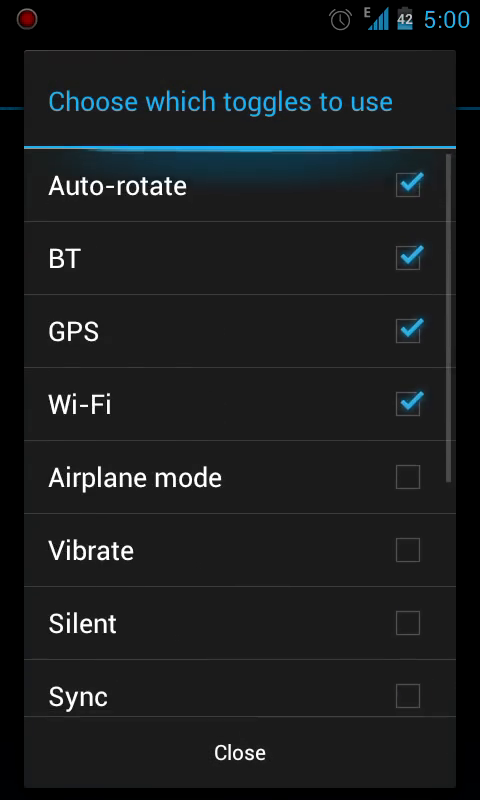
Step: Close the enabled toggles list, check the Toggle order, and back out of the toggle settings
{"action": "left_click", "coordinate": [240, 752]}
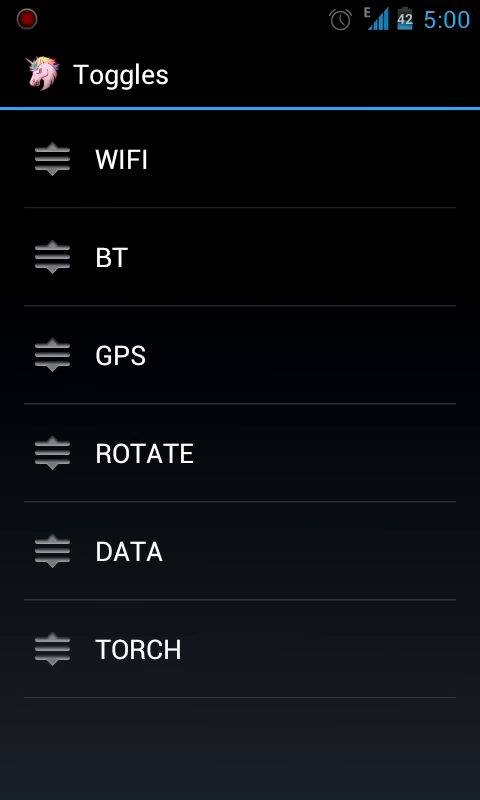
{"action": "left_click", "coordinate": [240, 484]}
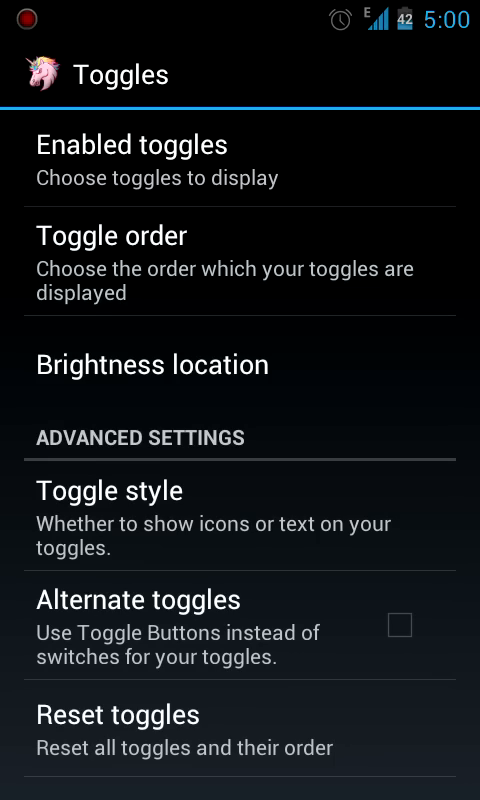
{"action": "key", "text": "back"}
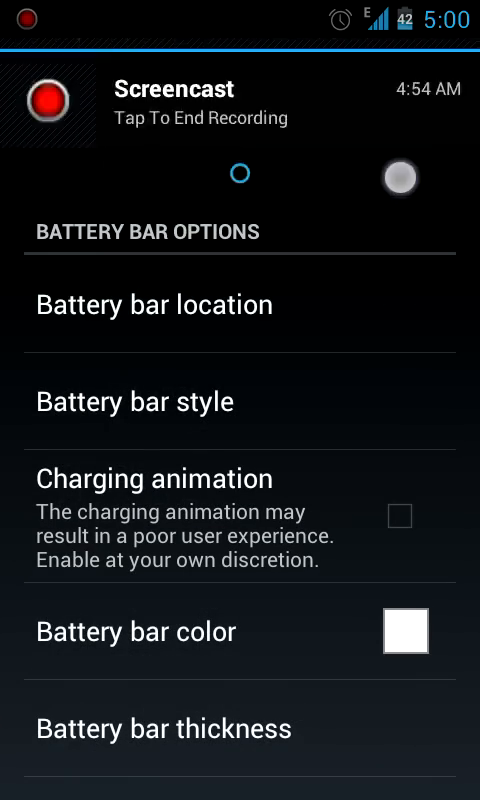
Step: Switch the battery icon style to Icon only and then to Text only
{"action": "left_click", "coordinate": [152, 304]}
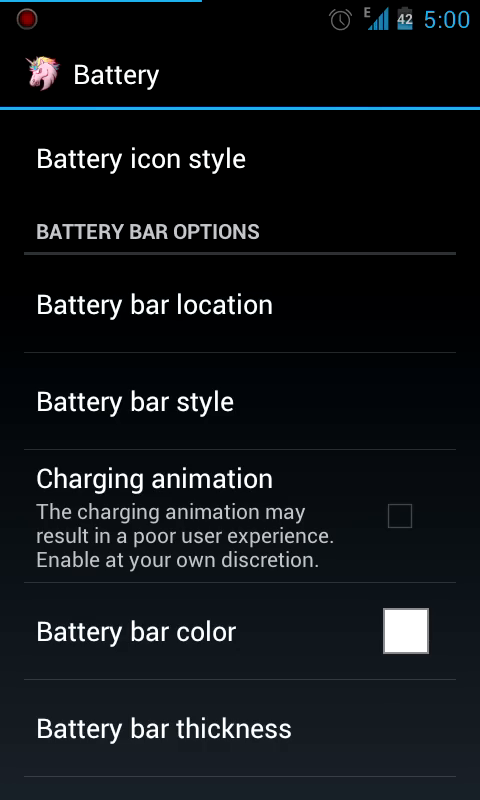
{"action": "left_click", "coordinate": [158, 304]}
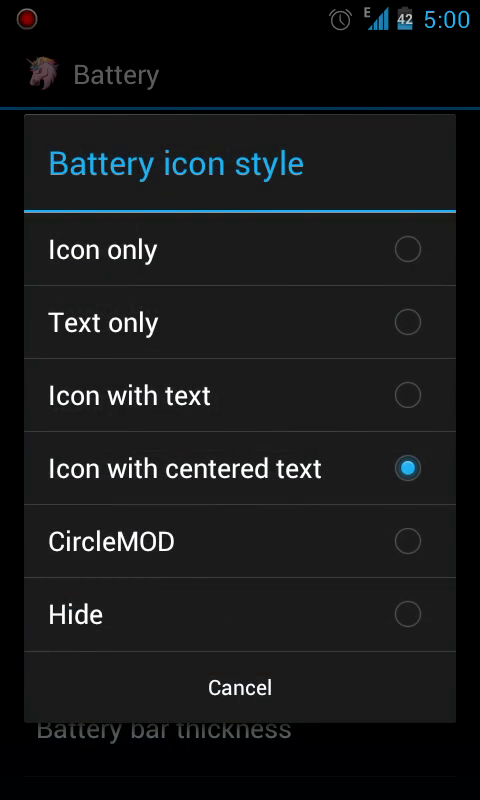
{"action": "left_click", "coordinate": [240, 688]}
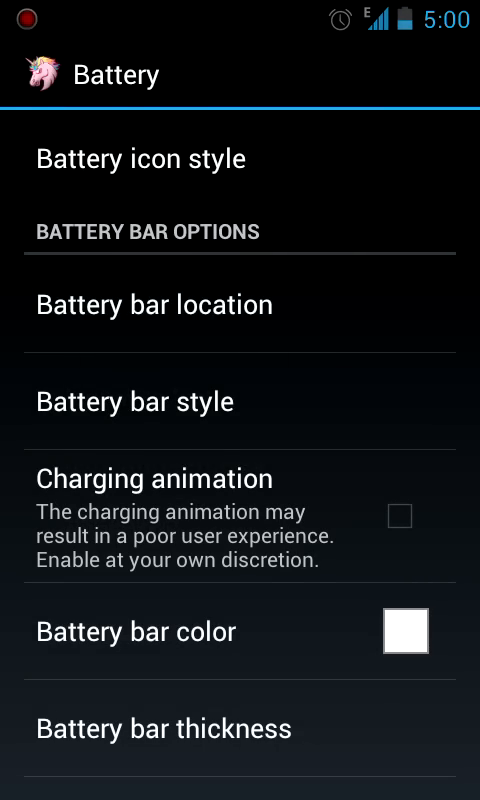
{"action": "left_click", "coordinate": [140, 158]}
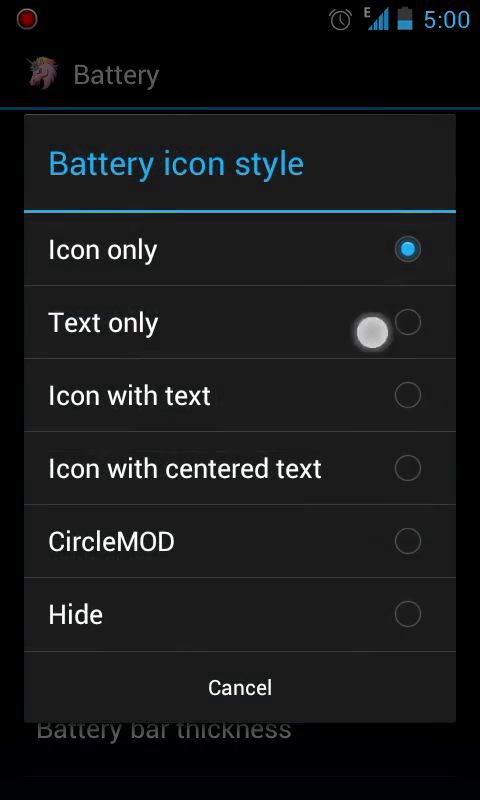
{"action": "left_click", "coordinate": [240, 688]}
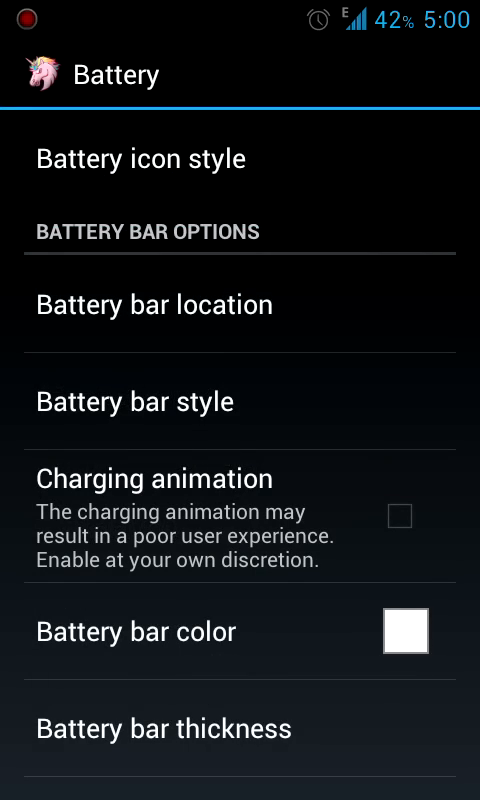
Step: Reopen the battery icon style choices and settle on the CircleMOD style
{"action": "left_click", "coordinate": [140, 158]}
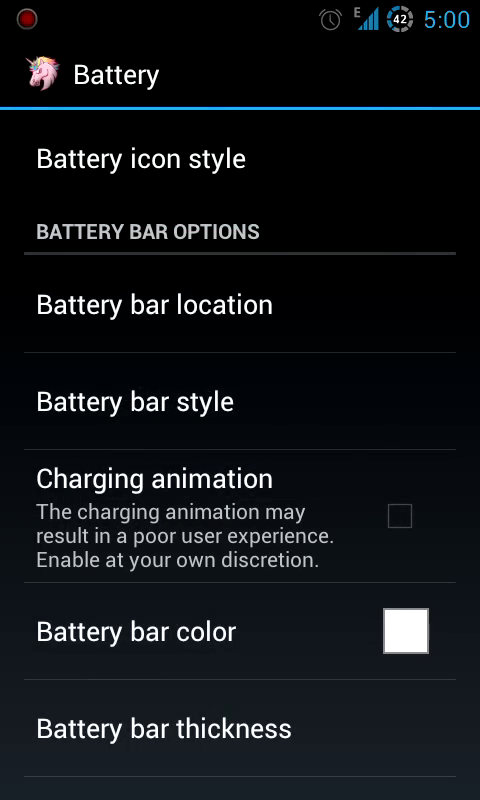
{"action": "left_click", "coordinate": [140, 158]}
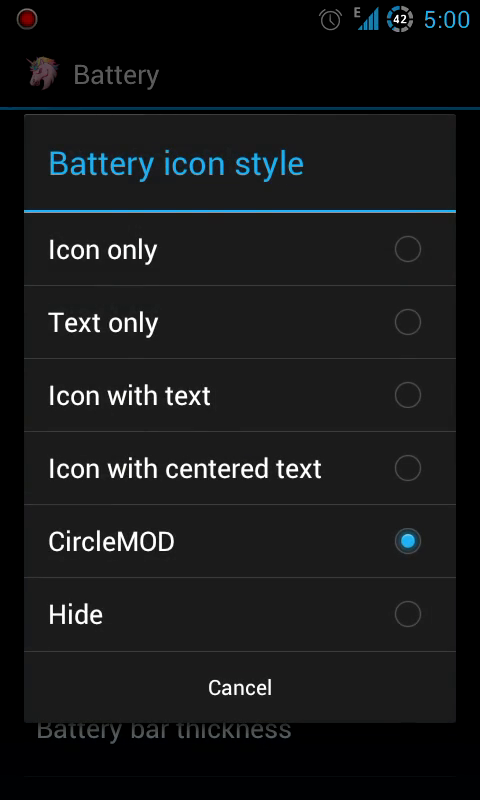
{"action": "left_click", "coordinate": [240, 688]}
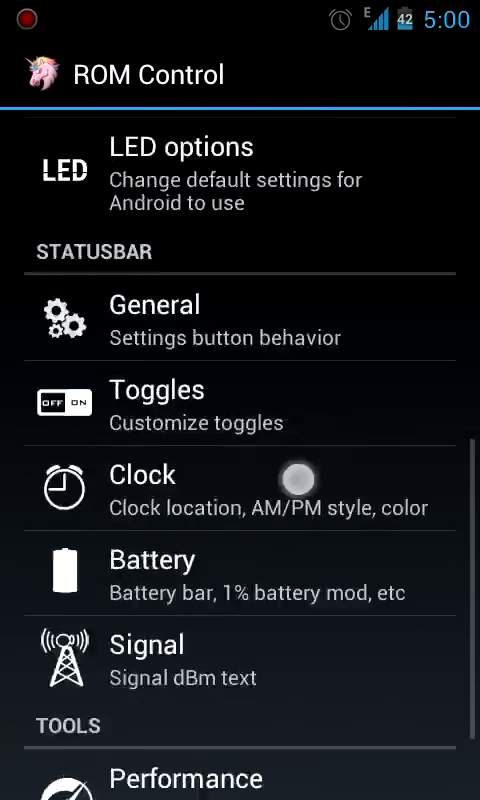
Step: View the Performance tool's Max CPU and Scaling governor choices, cancelling both dialogs
{"action": "scroll", "scroll_direction": "up", "scroll_amount": 3}
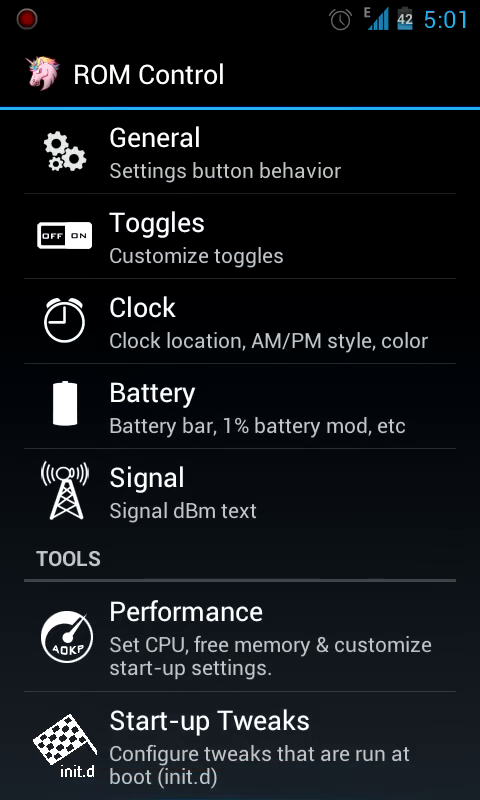
{"action": "left_click", "coordinate": [240, 628]}
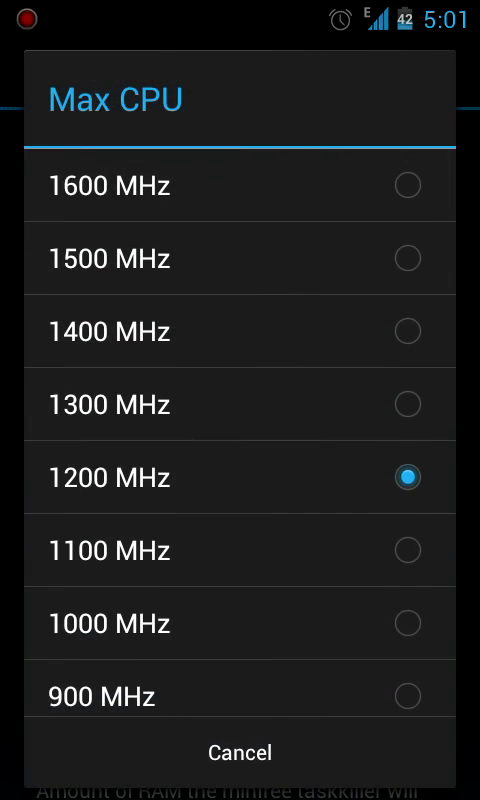
{"action": "left_click", "coordinate": [240, 752]}
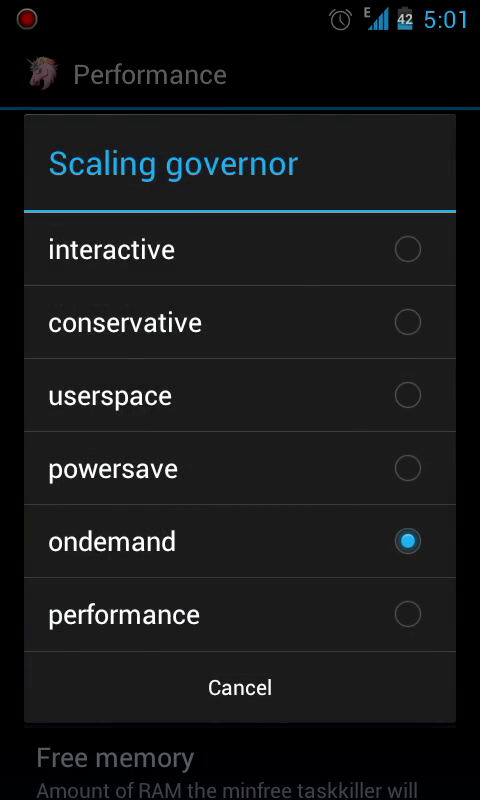
{"action": "left_click", "coordinate": [240, 688]}
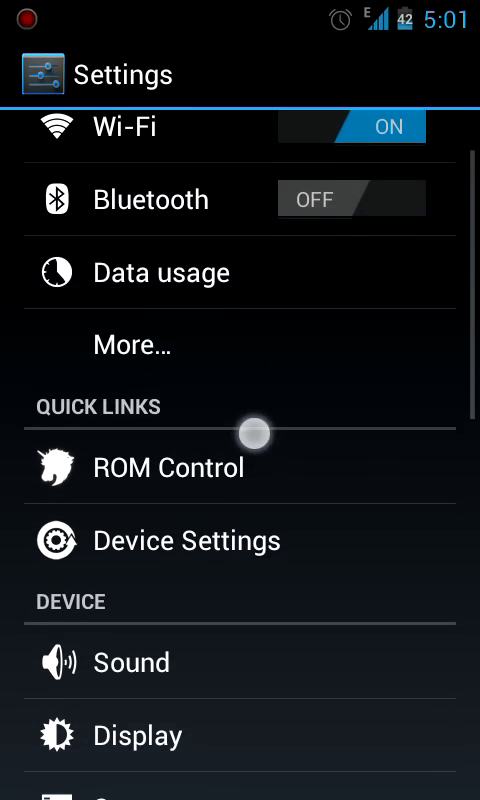
Step: Look into the Galaxy S II Device Settings page, return, and scroll the Settings list down to System
{"action": "scroll", "scroll_direction": "up", "scroll_amount": 3}
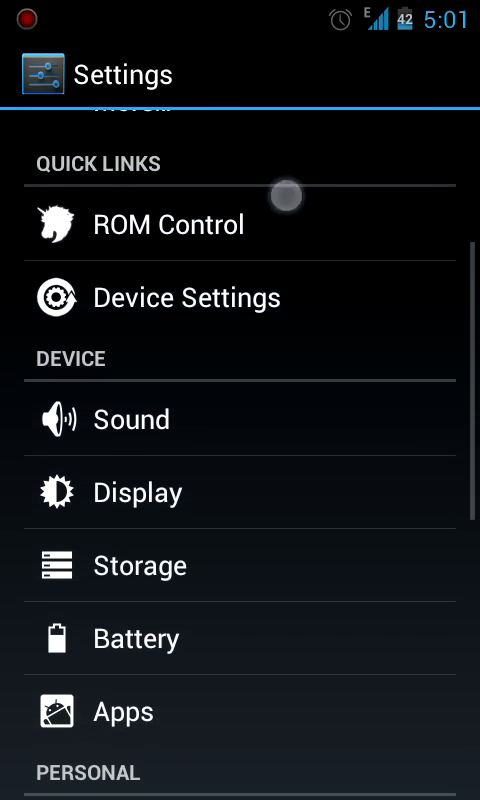
{"action": "left_click", "coordinate": [184, 296]}
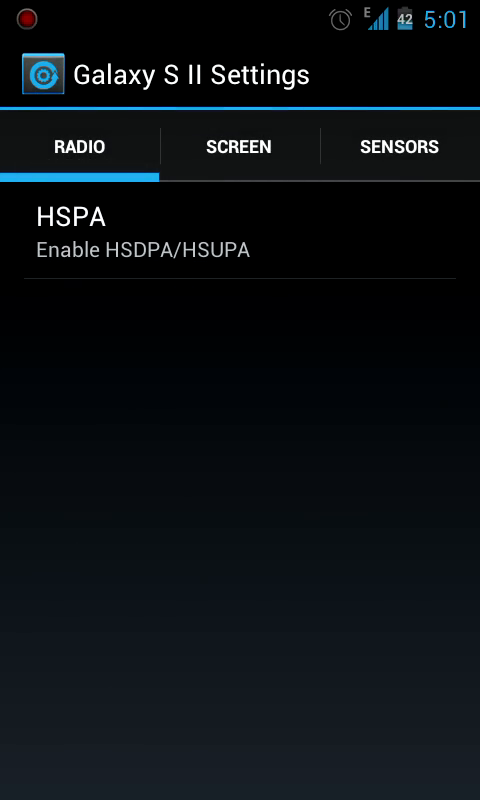
{"action": "left_click", "coordinate": [398, 146]}
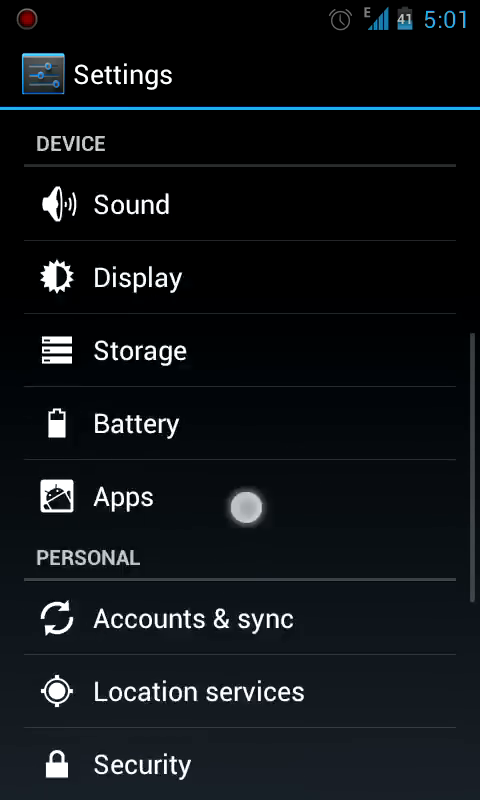
{"action": "scroll", "scroll_direction": "down", "scroll_amount": 3}
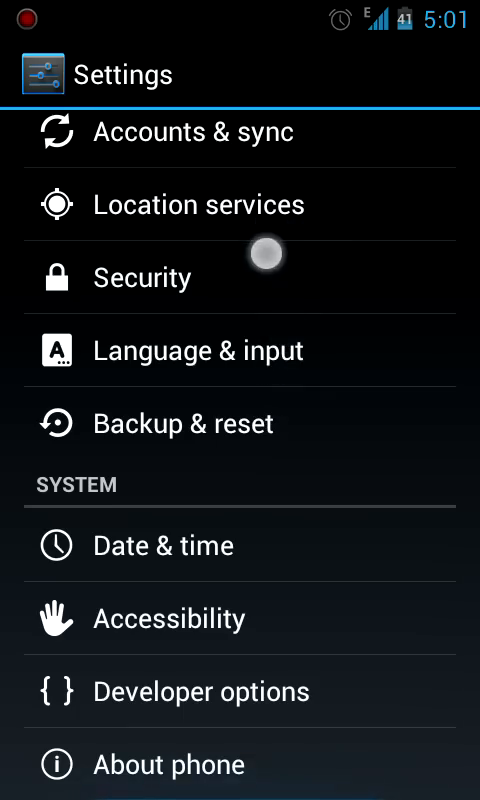
{"action": "scroll", "scroll_direction": "down", "scroll_amount": 3}
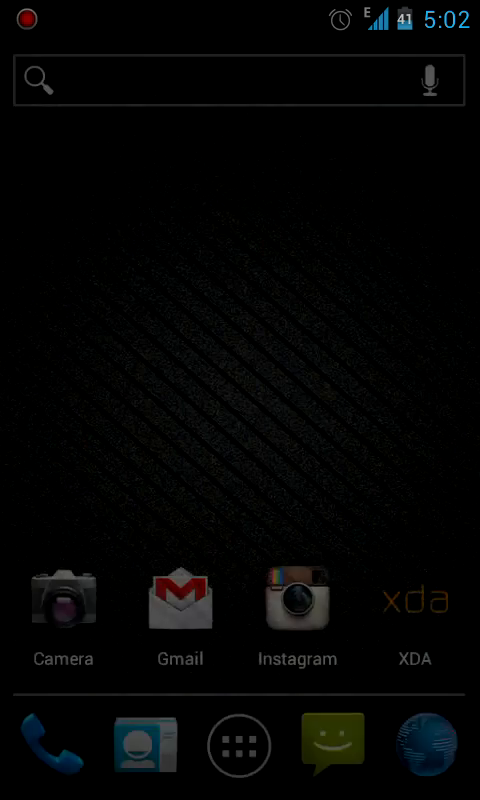
Step: Show the app drawer, glance at the Widgets tab and return to the Apps list
{"action": "left_click", "coordinate": [240, 748]}
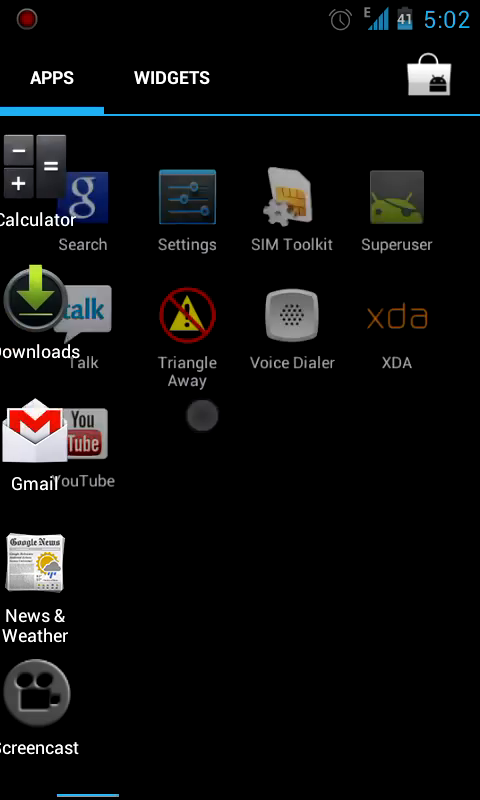
{"action": "left_click", "coordinate": [170, 78]}
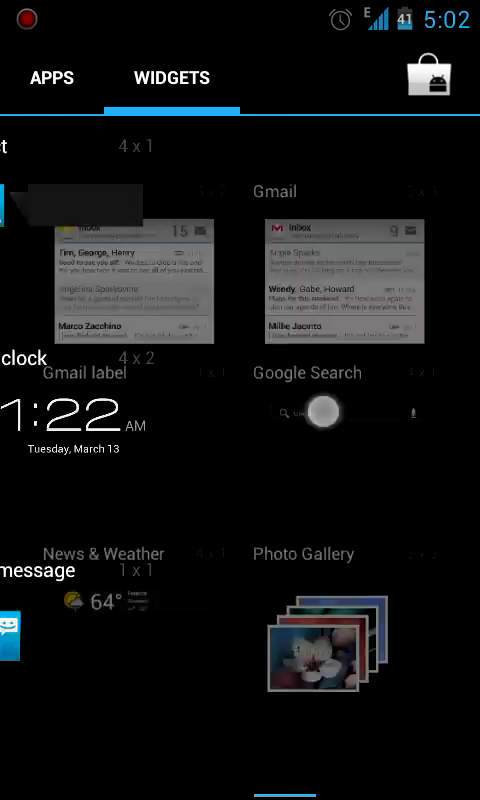
{"action": "left_click", "coordinate": [52, 78]}
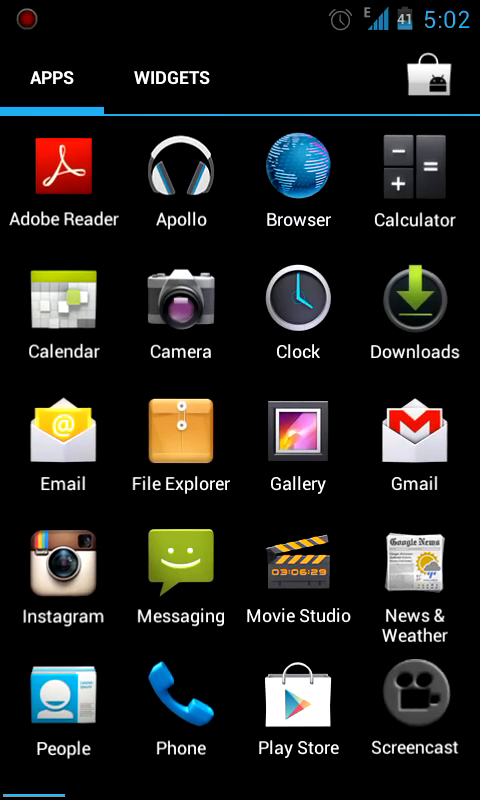